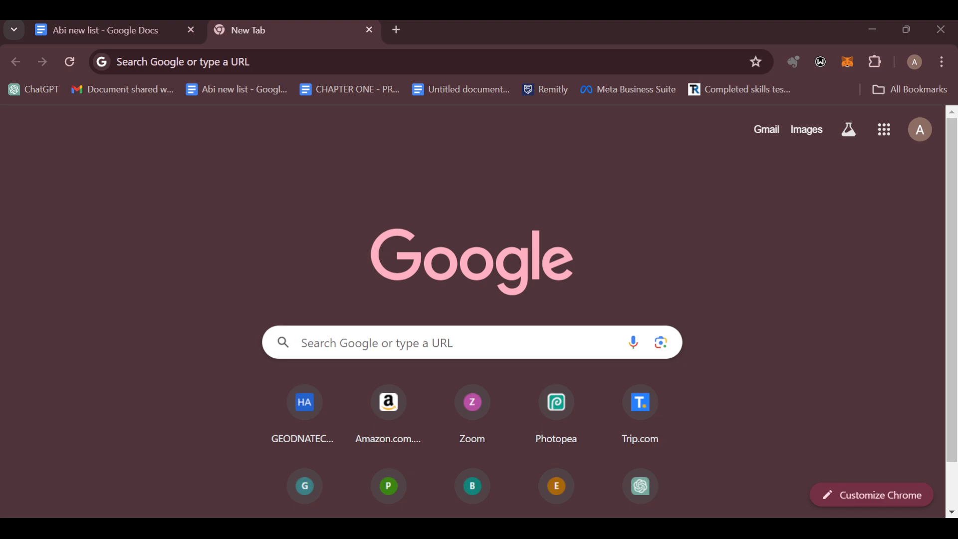
pyautogui.moveTo(612, 171)
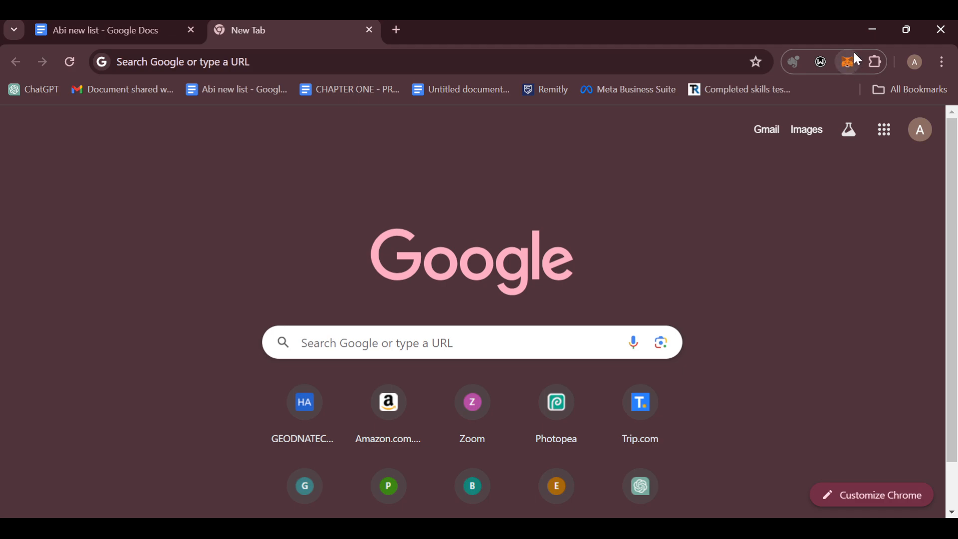
pyautogui.moveTo(849, 67)
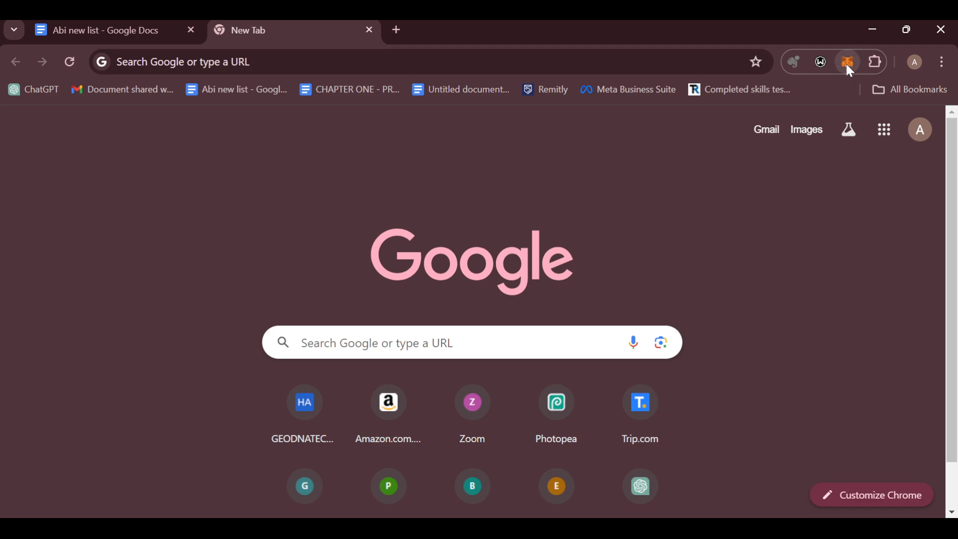
pyautogui.moveTo(849, 68)
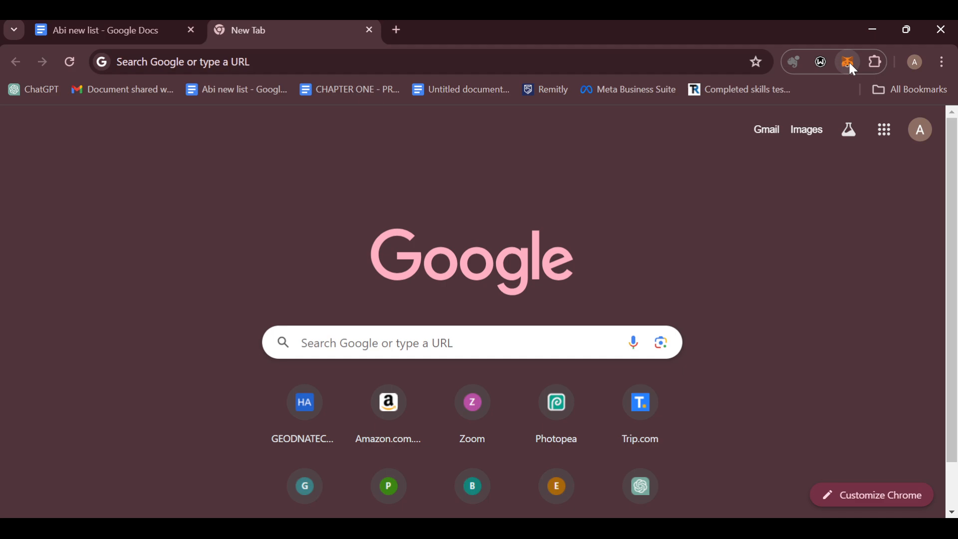
pyautogui.moveTo(862, 70)
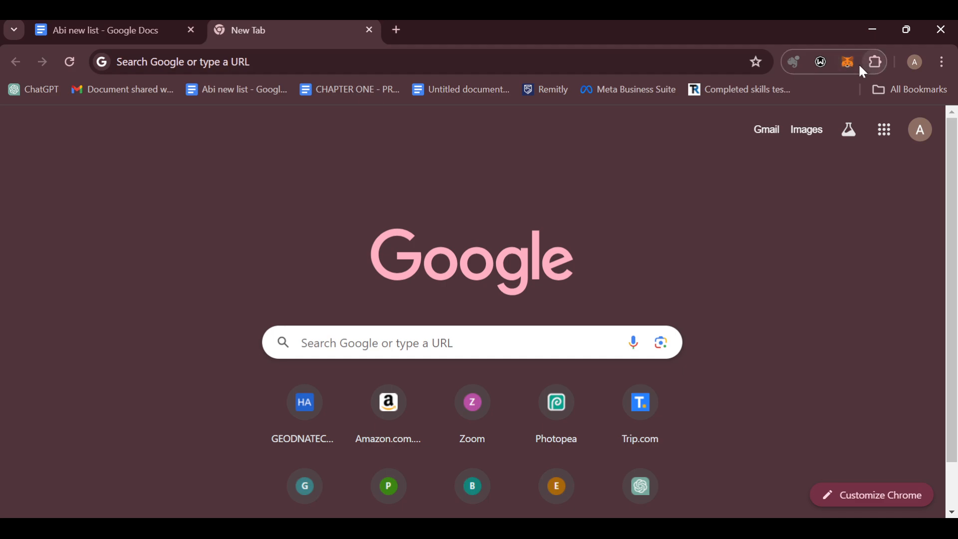
# Step: Launch the MetaMask wallet from the Chrome extensions toolbar
pyautogui.click(848, 61)
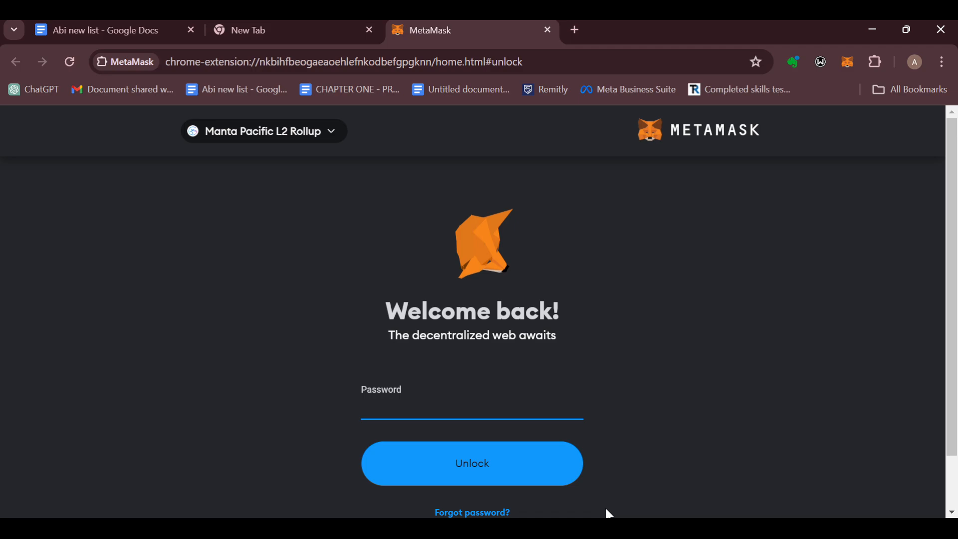
pyautogui.moveTo(375, 175)
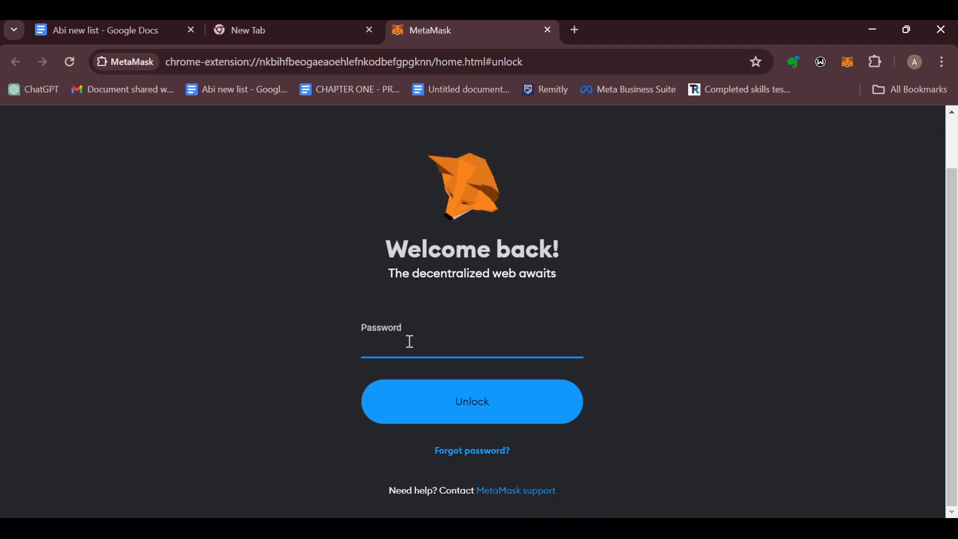
# Step: Enter the wallet password and submit it to unlock
pyautogui.write('•')
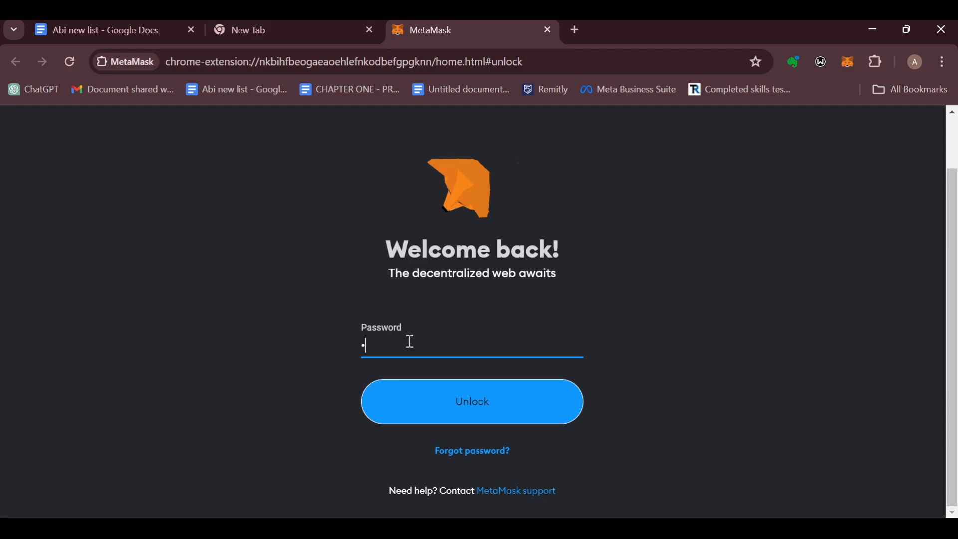
pyautogui.write('••')
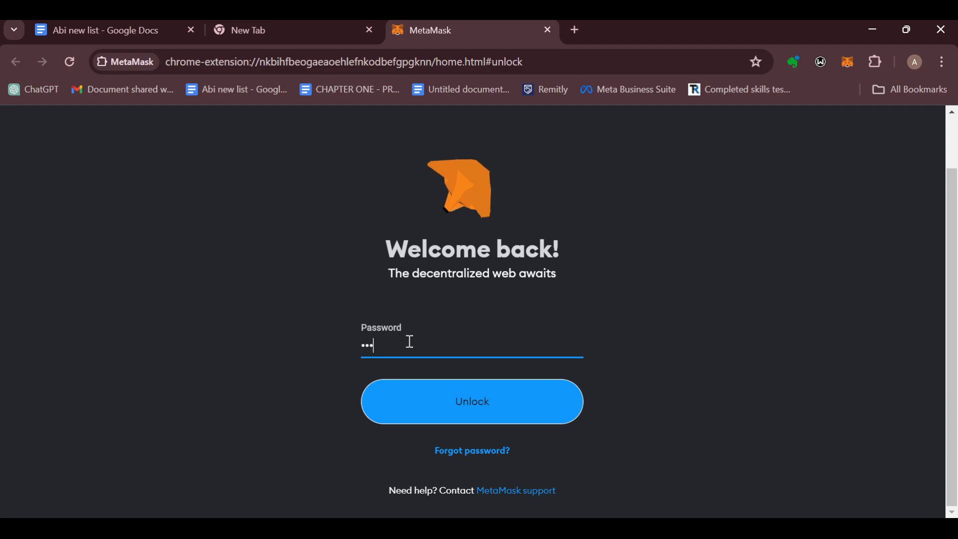
pyautogui.write('•')
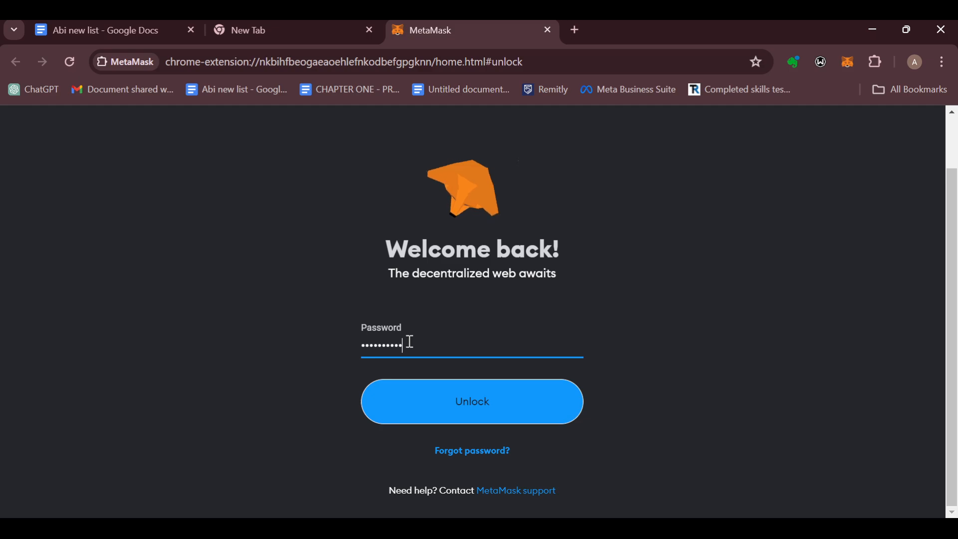
pyautogui.click(471, 401)
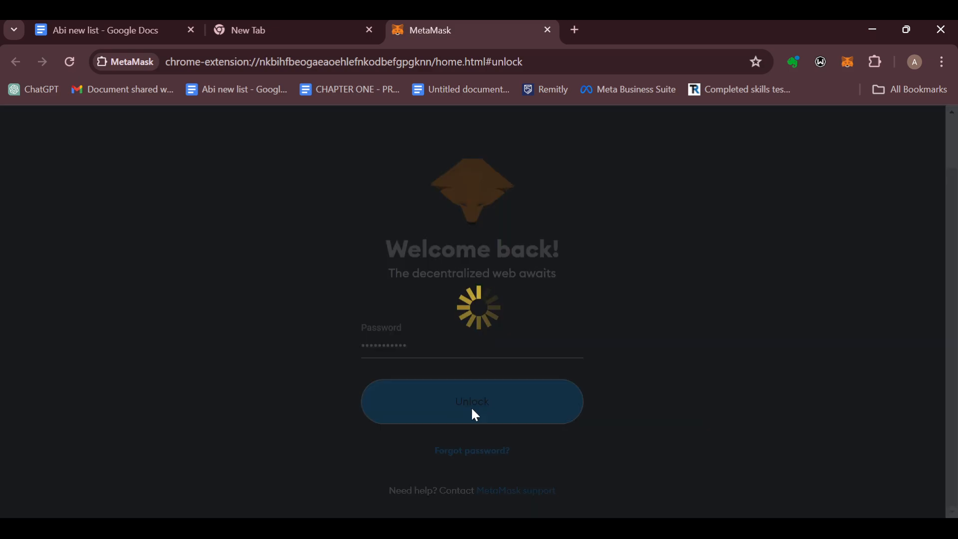
# Step: Correct the rejected password and unlock the wallet to Account 1's home screen
pyautogui.click(471, 401)
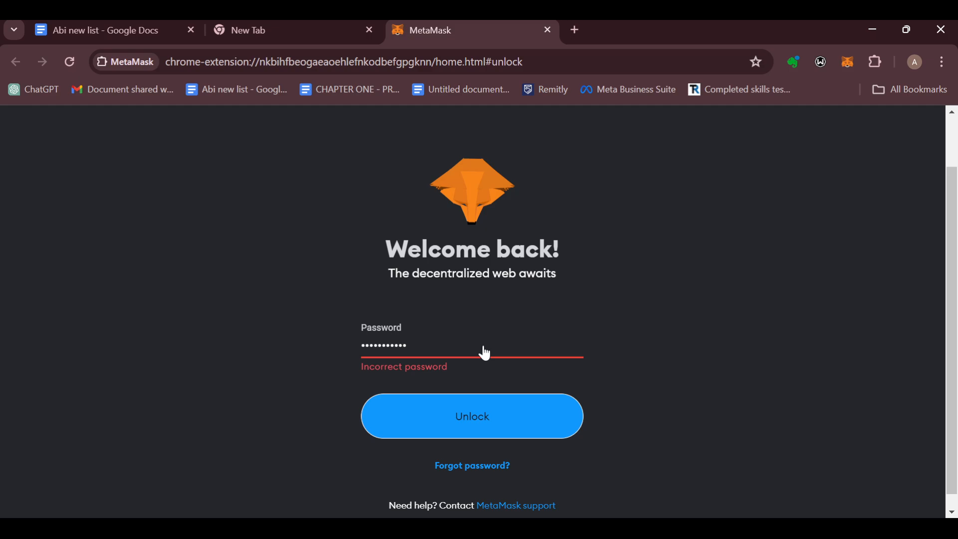
pyautogui.click(424, 345)
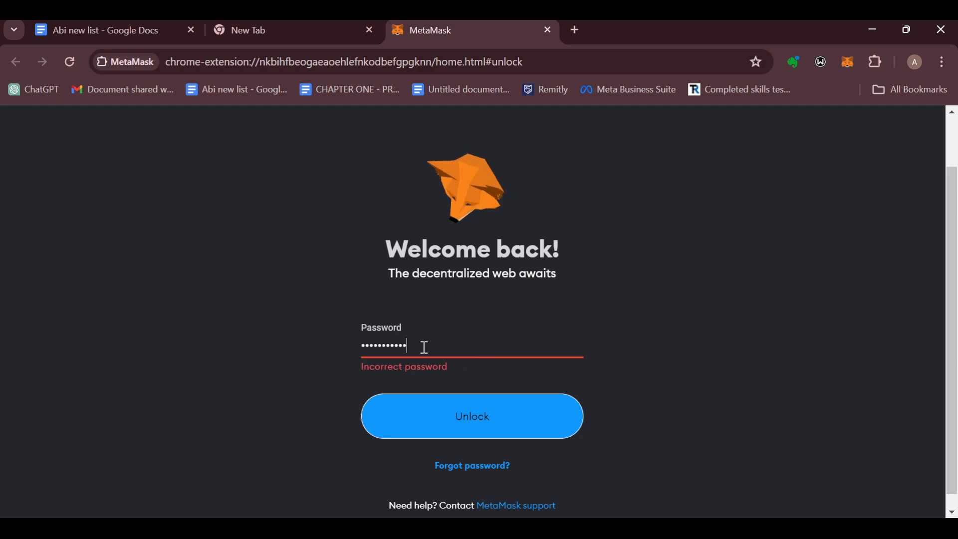
pyautogui.click(472, 416)
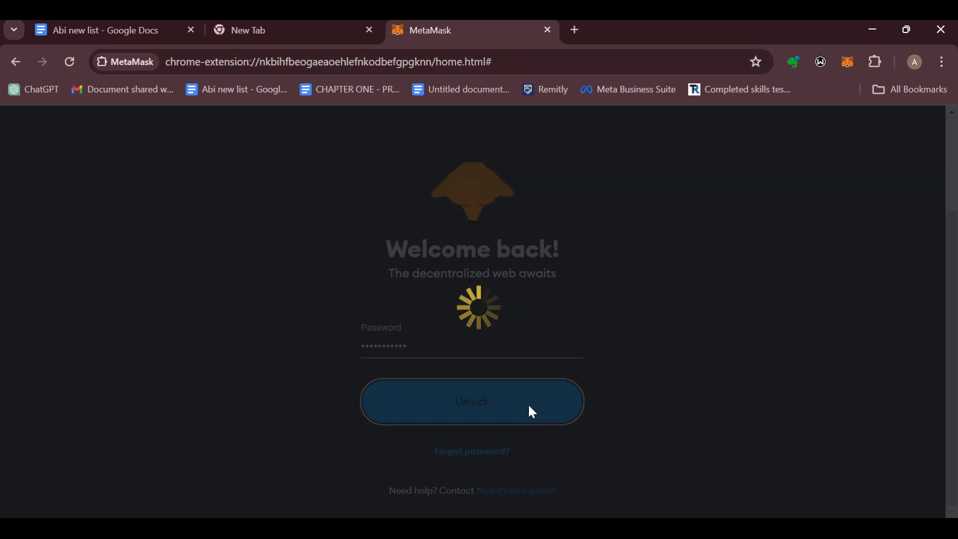
pyautogui.click(471, 401)
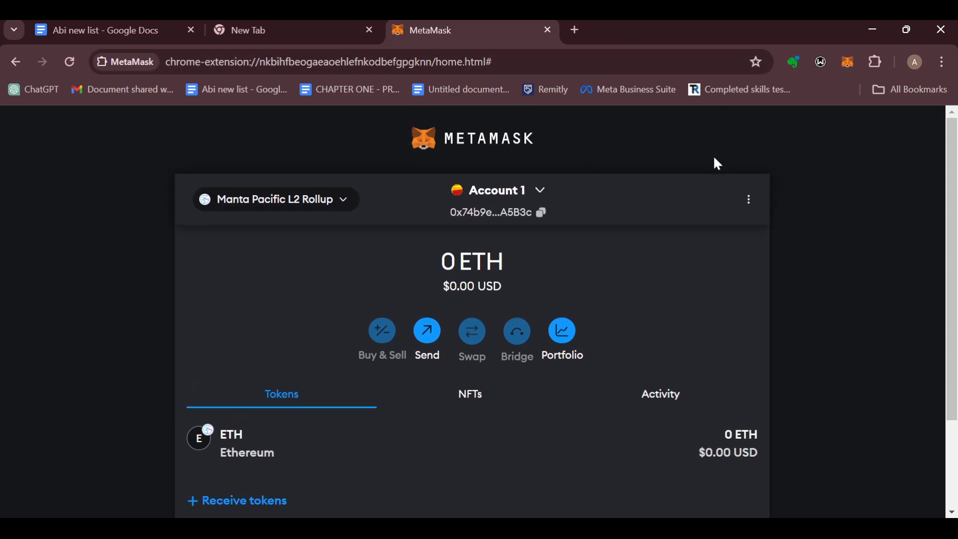
pyautogui.moveTo(438, 148)
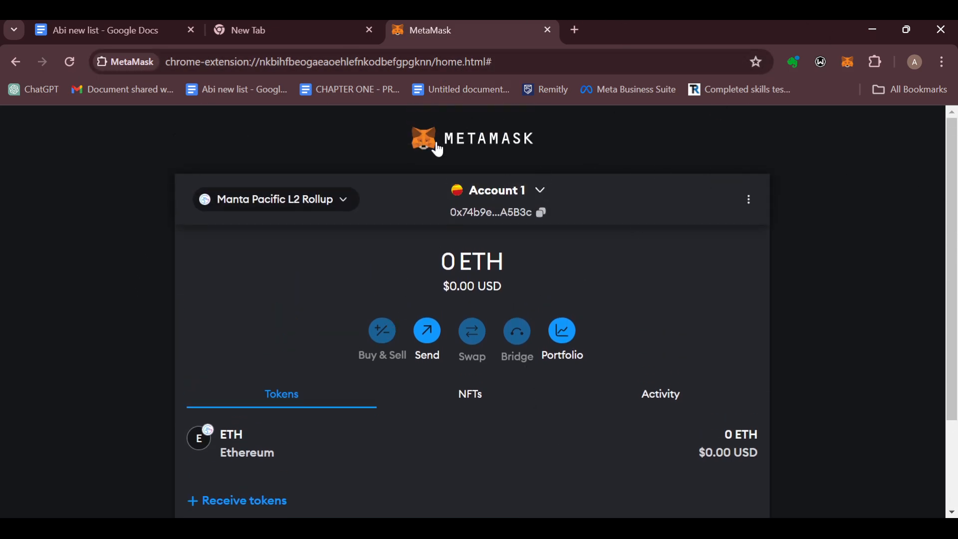
pyautogui.moveTo(530, 183)
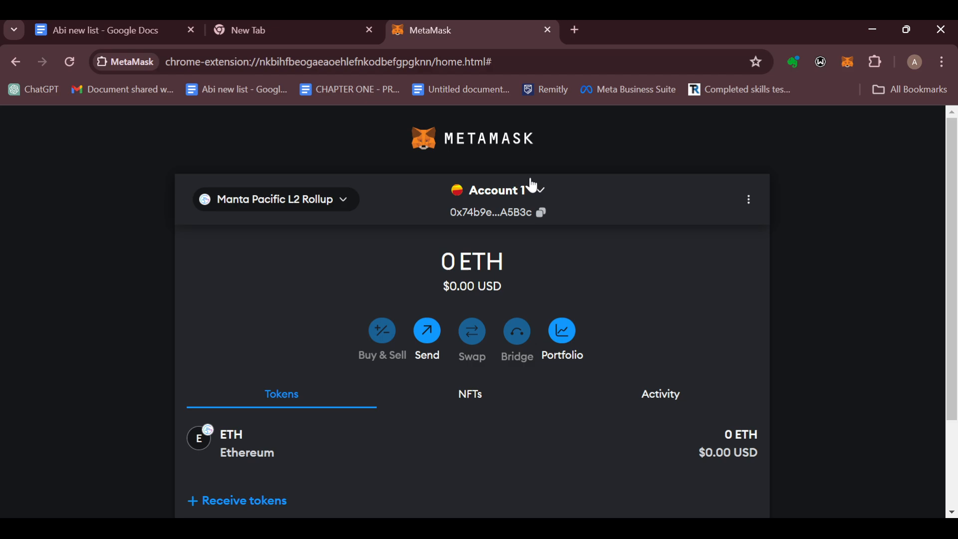
pyautogui.moveTo(527, 210)
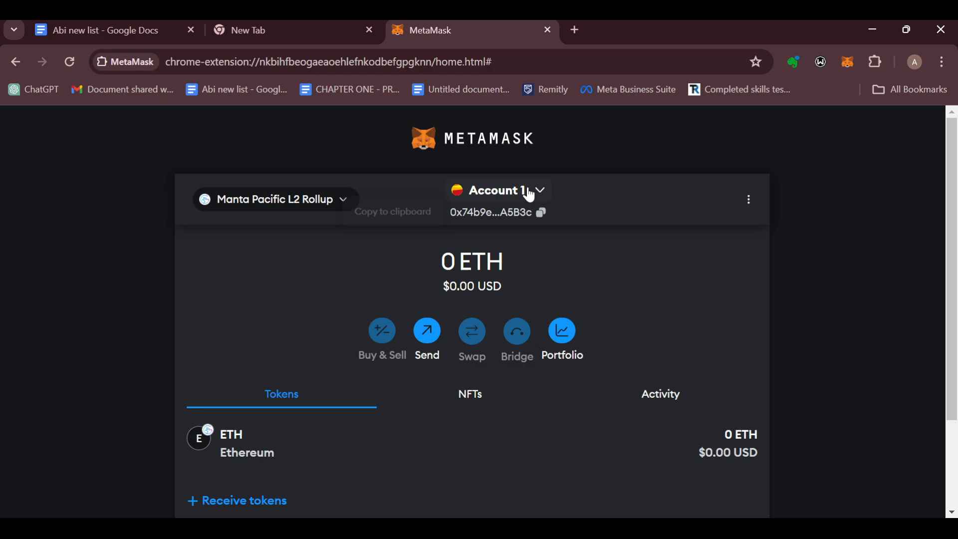
pyautogui.moveTo(747, 340)
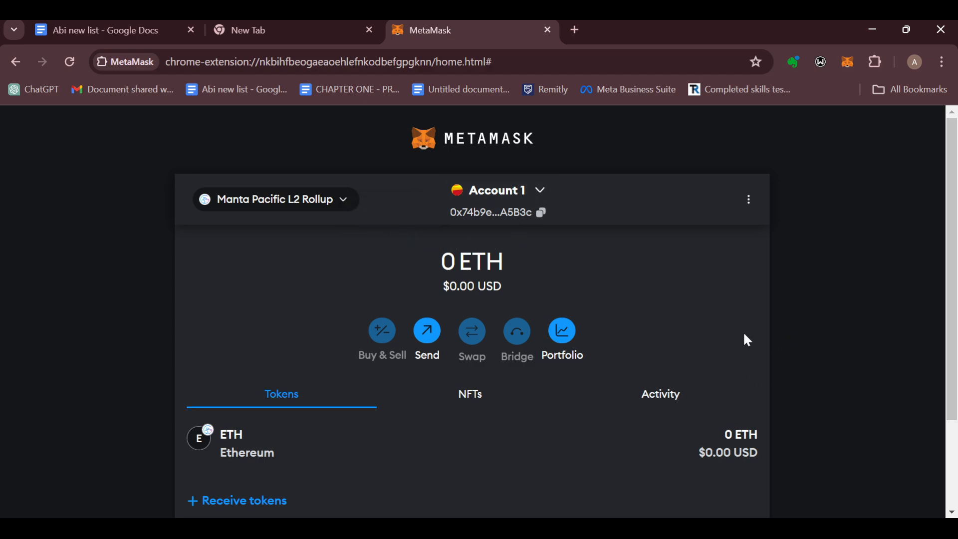
pyautogui.moveTo(390, 149)
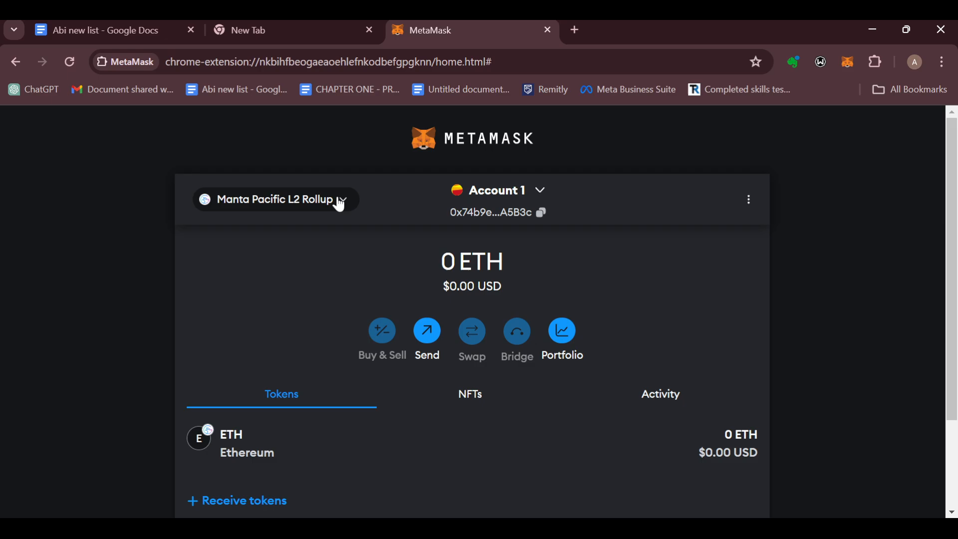
pyautogui.click(275, 199)
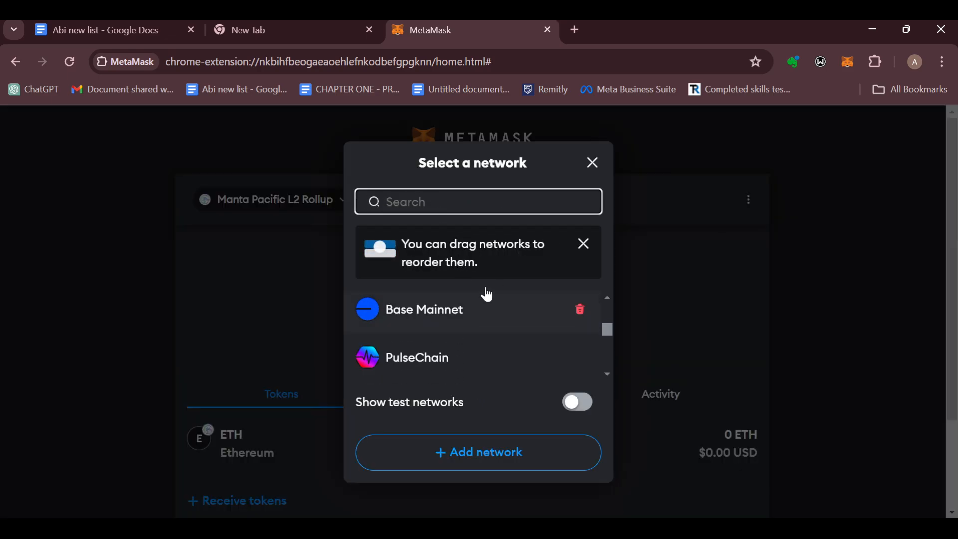
# Step: Choose 'Add network', then 'Add a network manually' to reach the empty network form
pyautogui.scroll(-3)
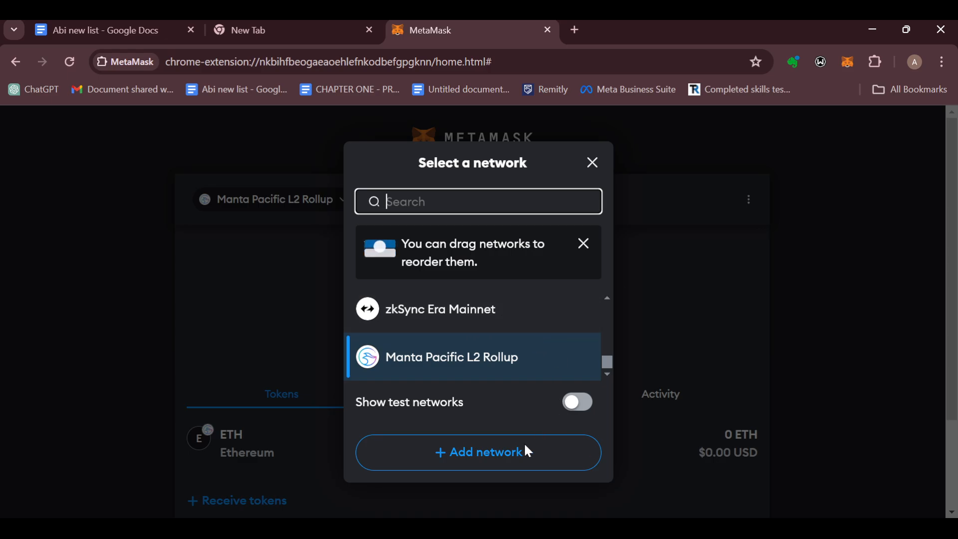
pyautogui.click(478, 452)
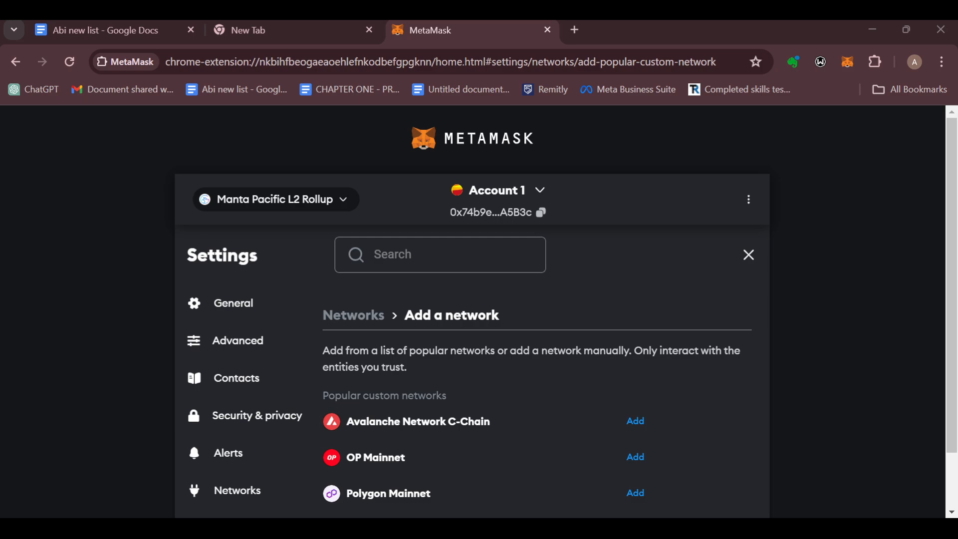
pyautogui.scroll(-3)
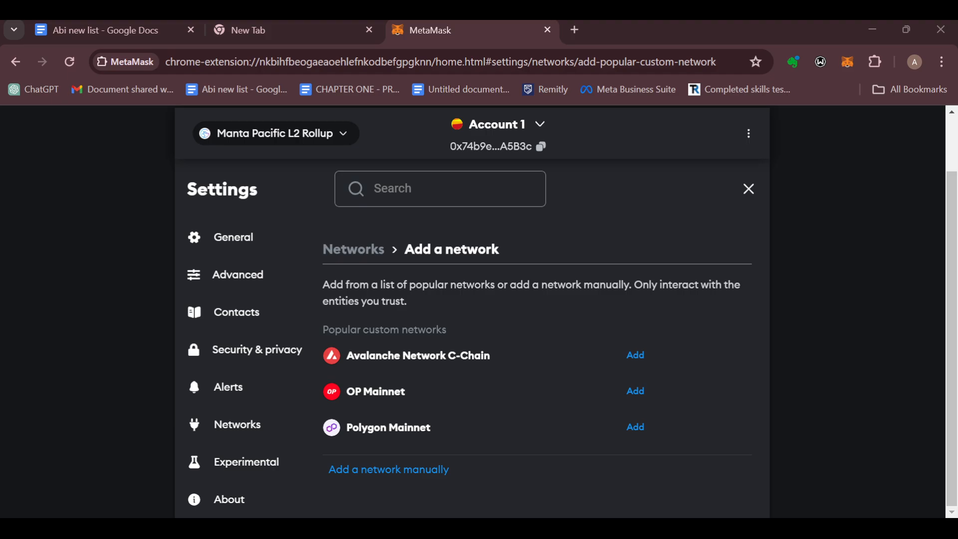
pyautogui.click(388, 469)
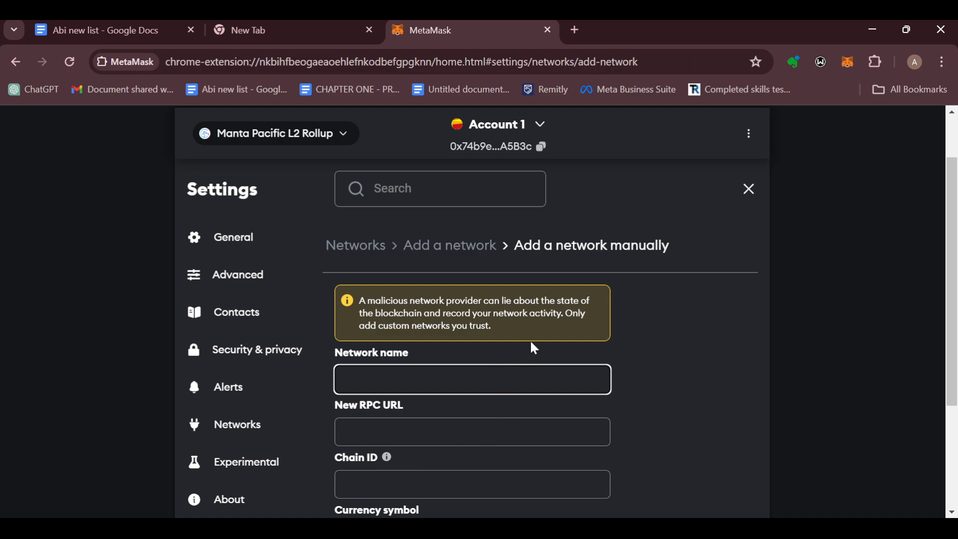
# Step: Fill the form with network name Flare, chain ID 14 and the suggested FLR currency symbol
pyautogui.scroll(-3)
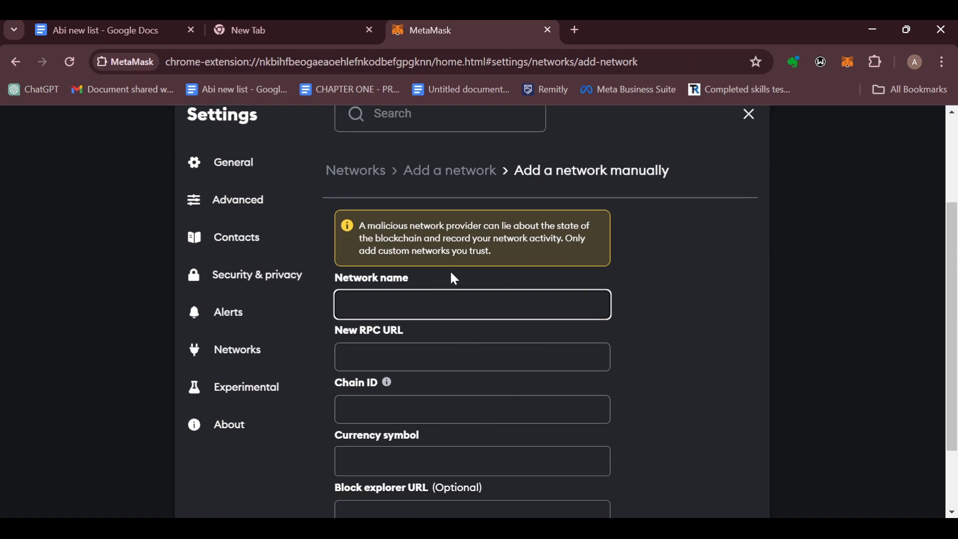
pyautogui.click(471, 304)
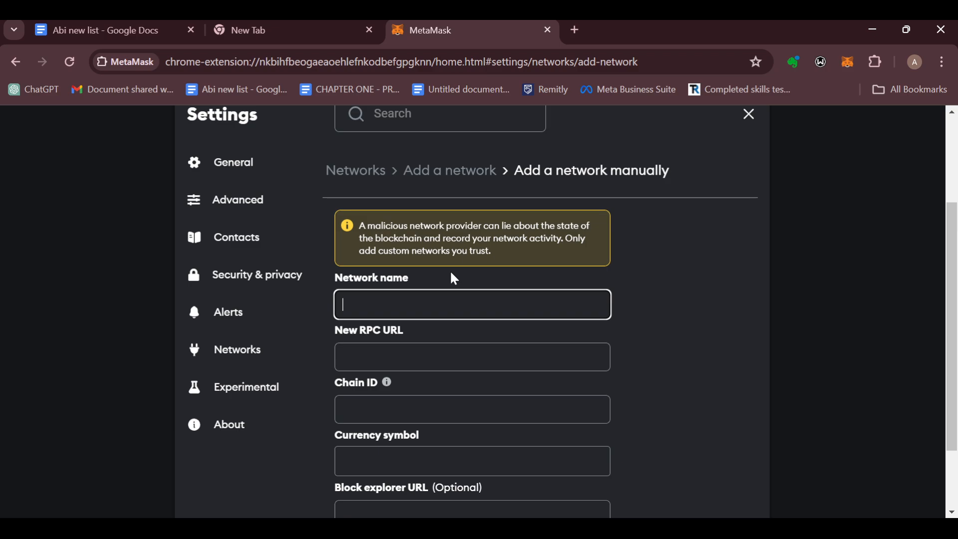
pyautogui.write('Flare')
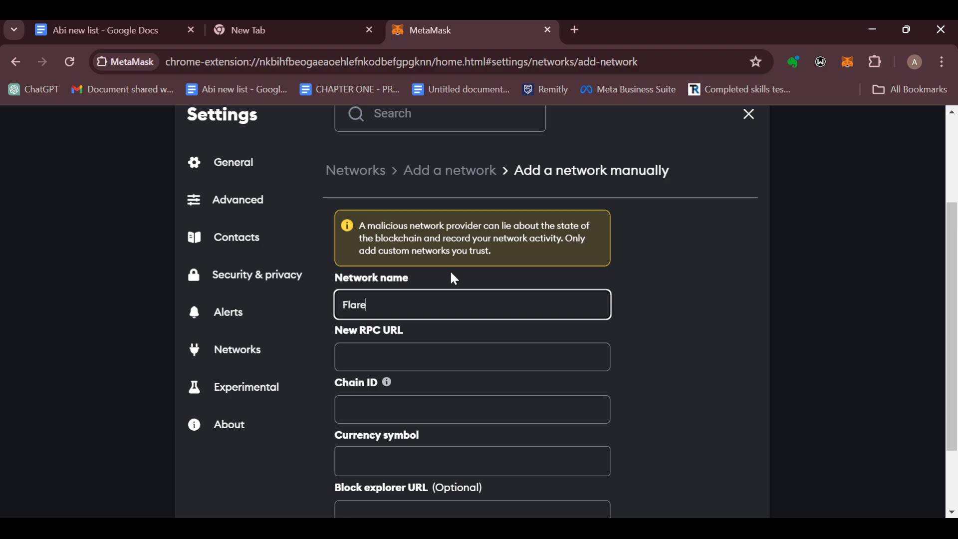
pyautogui.moveTo(855, 411)
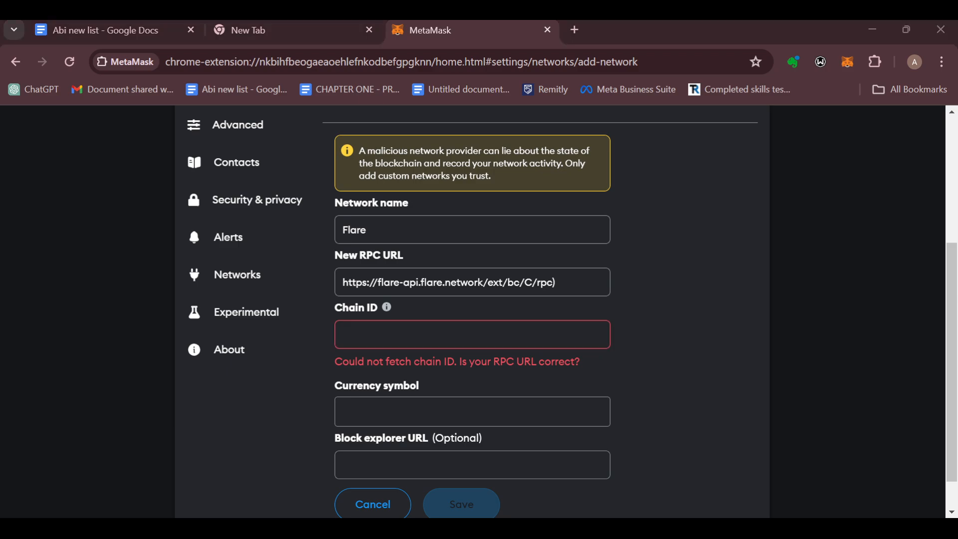
pyautogui.click(472, 334)
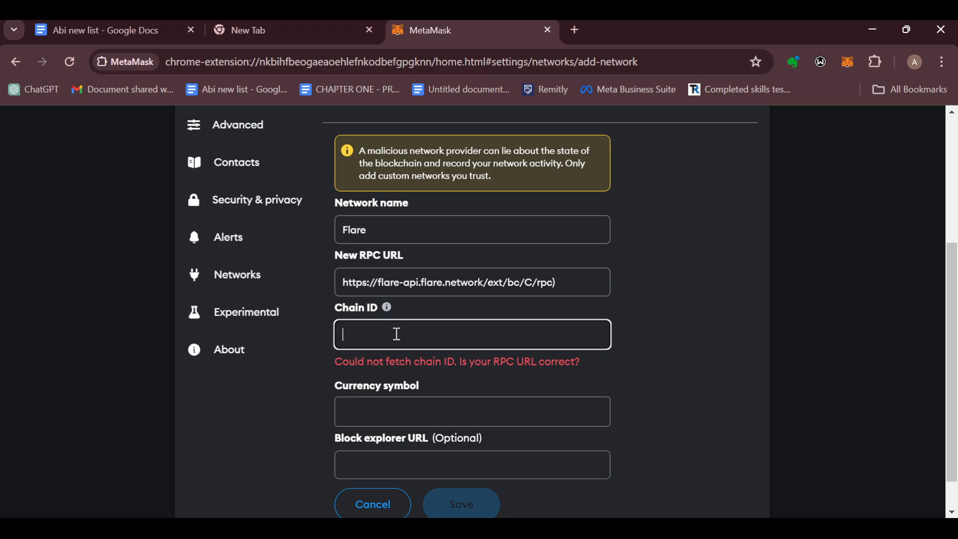
pyautogui.write('14')
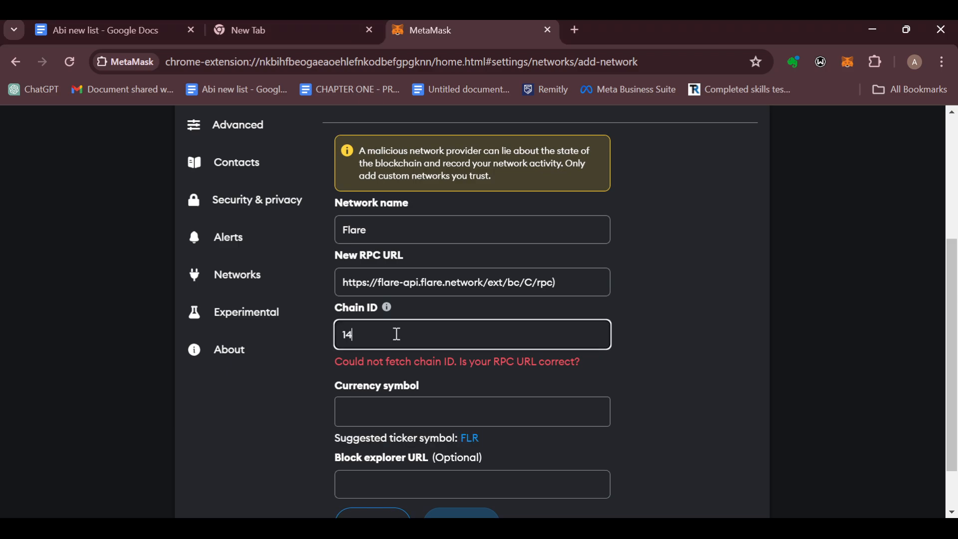
pyautogui.click(472, 411)
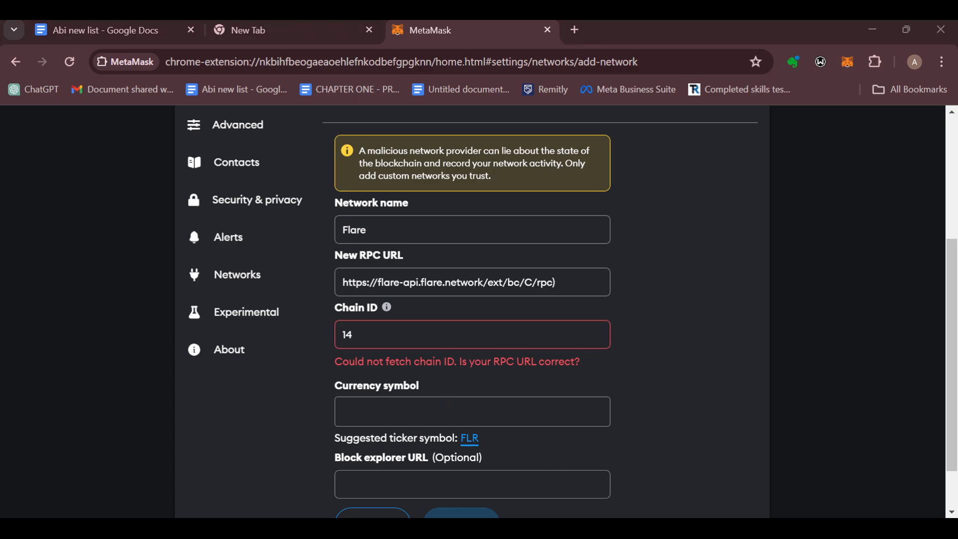
pyautogui.click(469, 438)
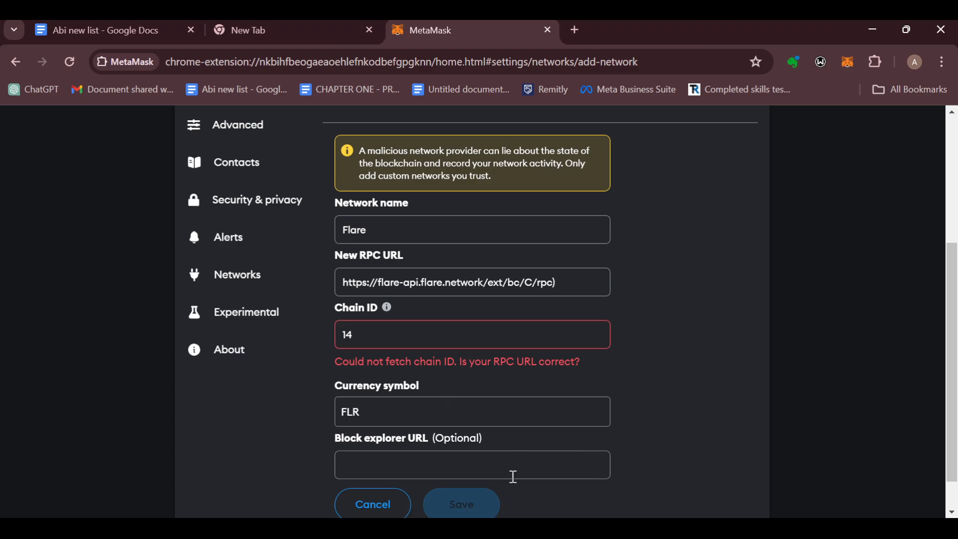
# Step: Save the new Flare network
pyautogui.scroll(-3)
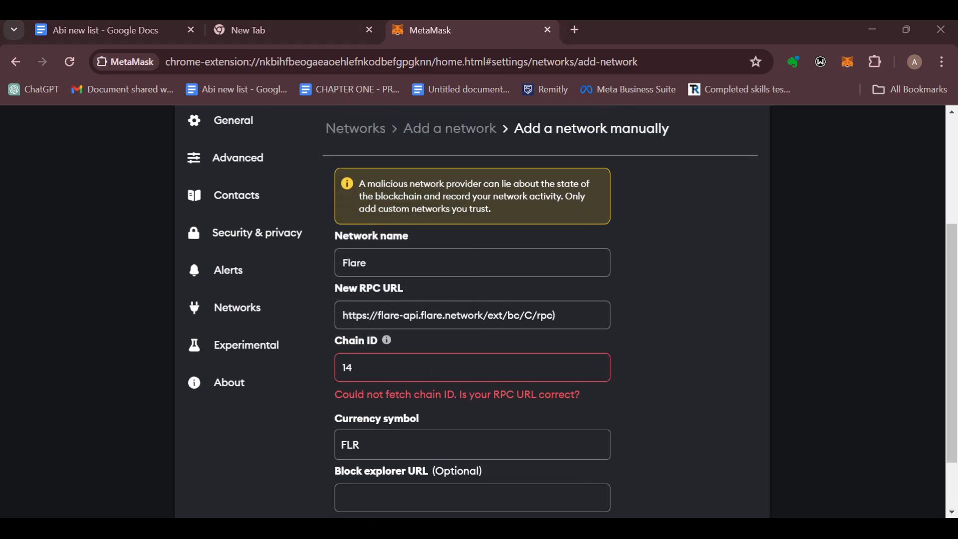
pyautogui.scroll(-3)
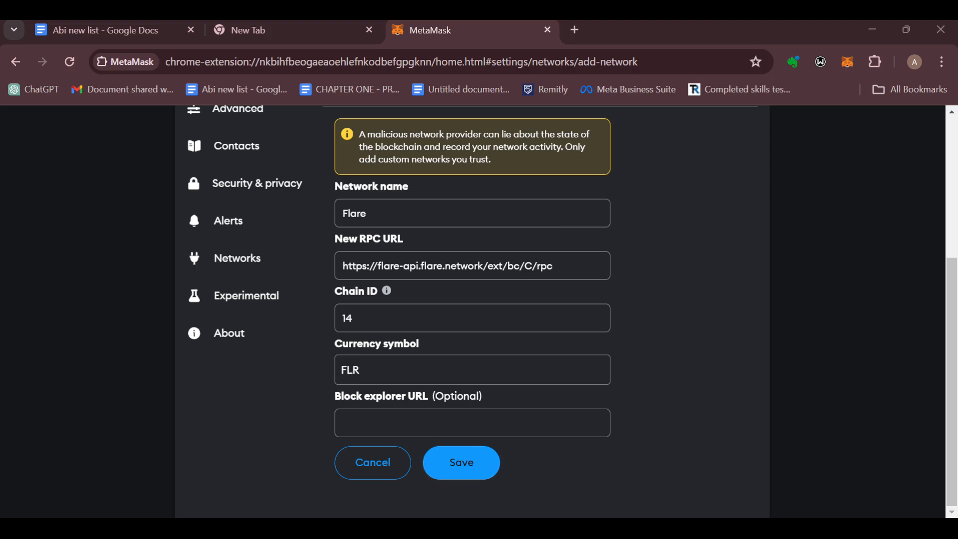
pyautogui.click(460, 462)
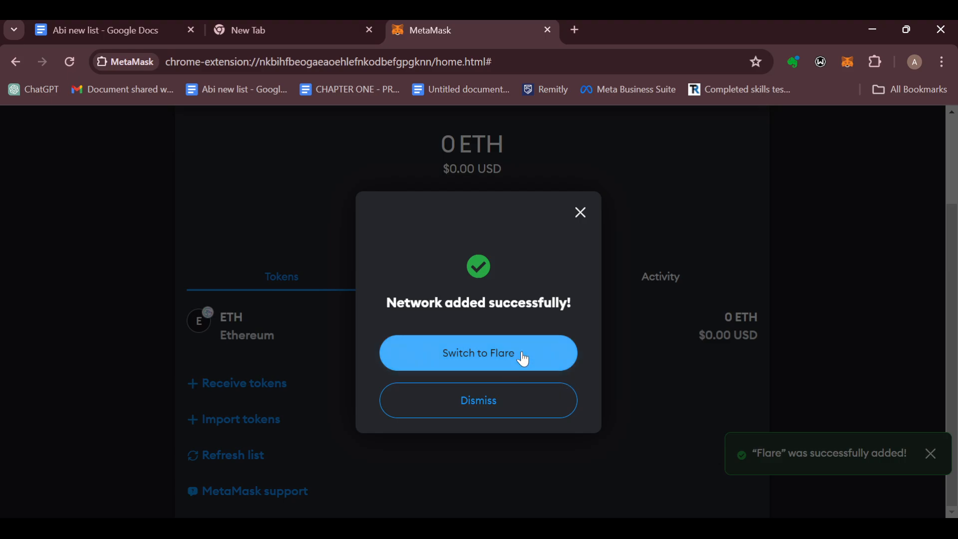
# Step: Switch the wallet to Flare from the success dialog, showing a 0 FLR balance
pyautogui.click(479, 353)
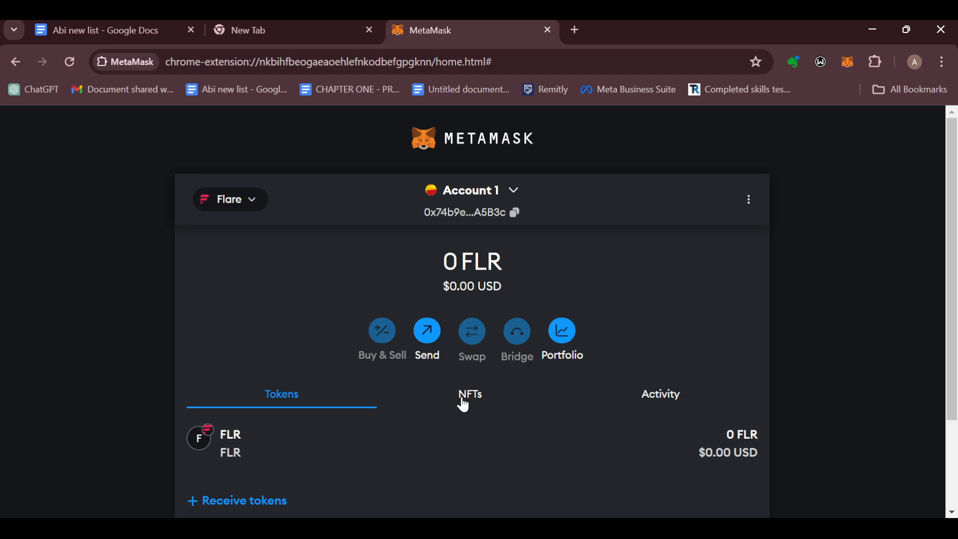
pyautogui.moveTo(568, 454)
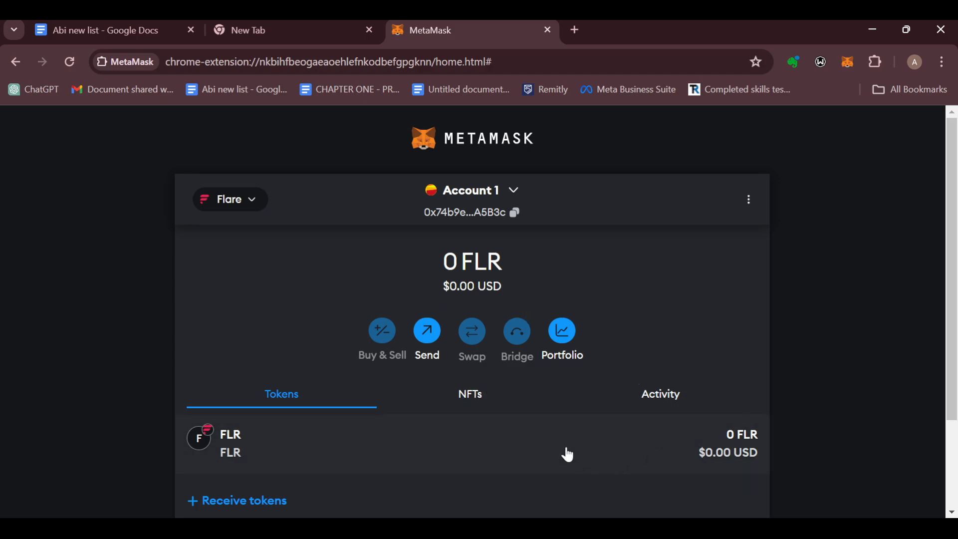
pyautogui.moveTo(662, 514)
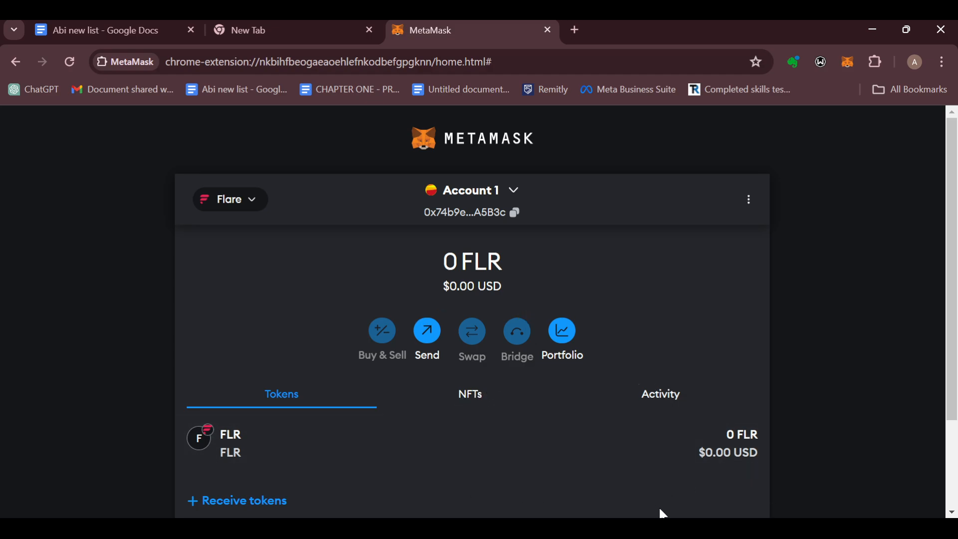